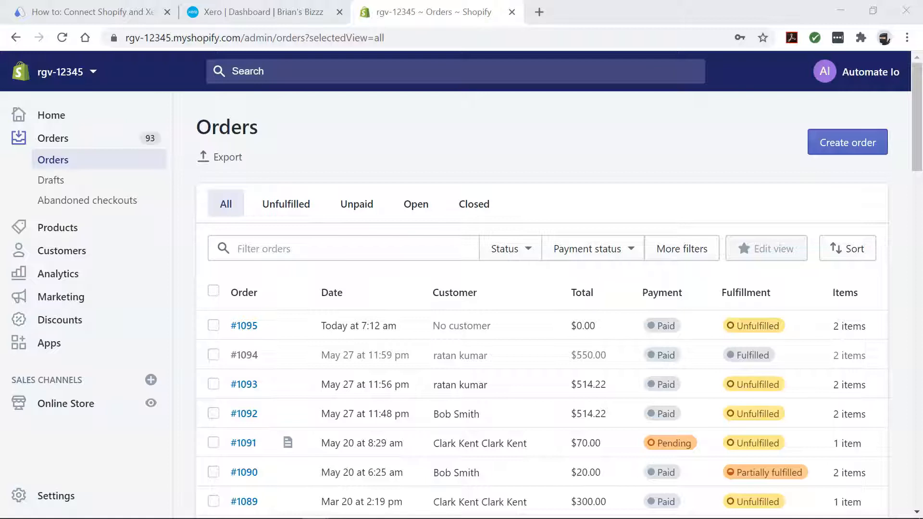
- View the Xero dashboard, then go to Automate.io's Shopify–Xero integration page
left_click(259, 11)
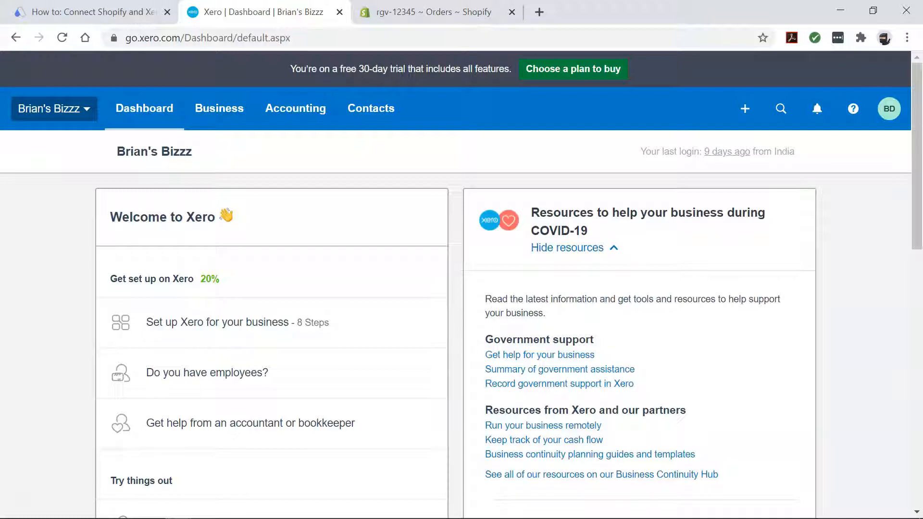
left_click(91, 11)
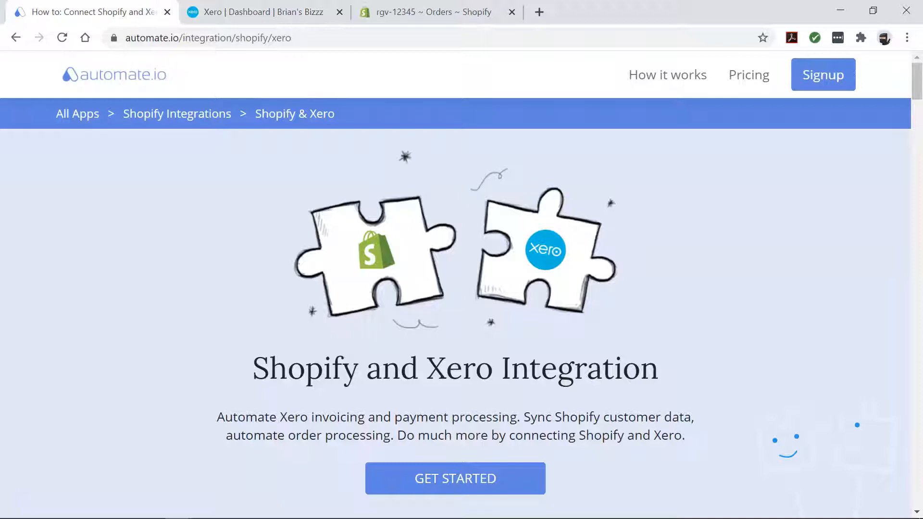
- Open the 'Create invoices in Xero on new Shopify paid orders' template and begin setup
scroll("down", 3)
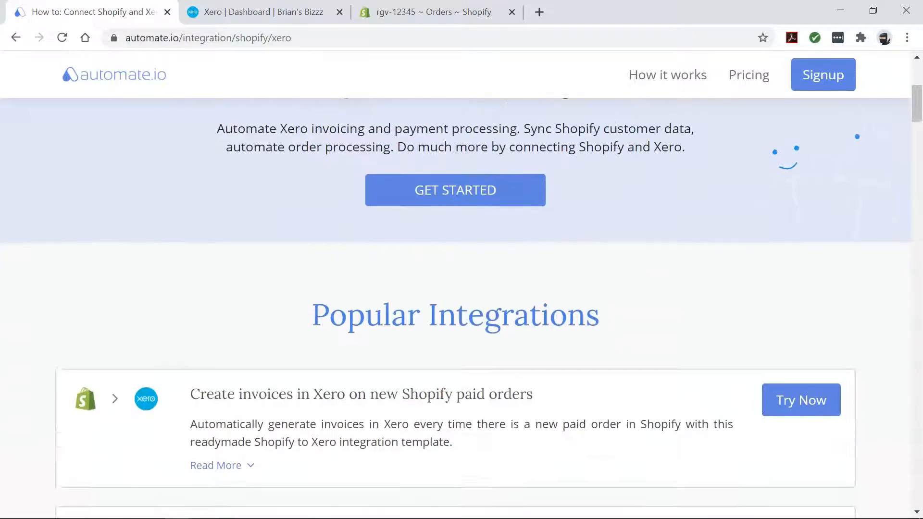
scroll("down", 3)
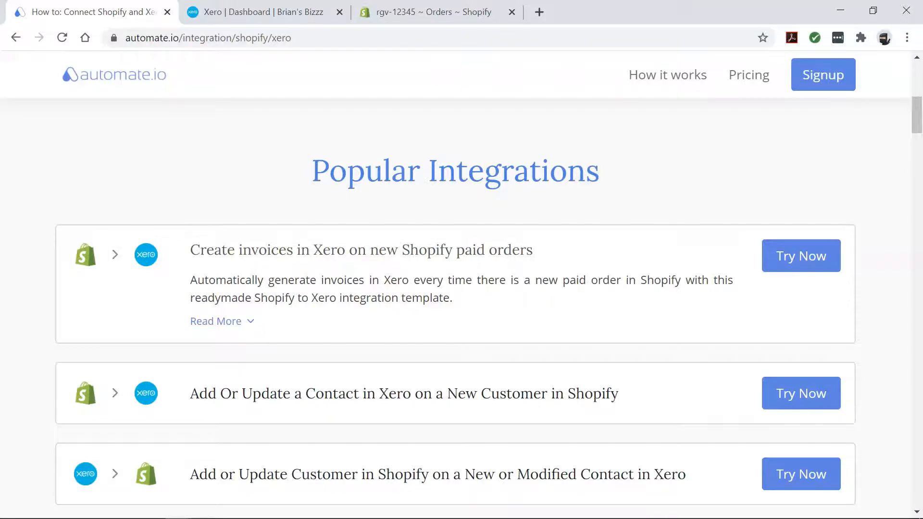
left_click(207, 37)
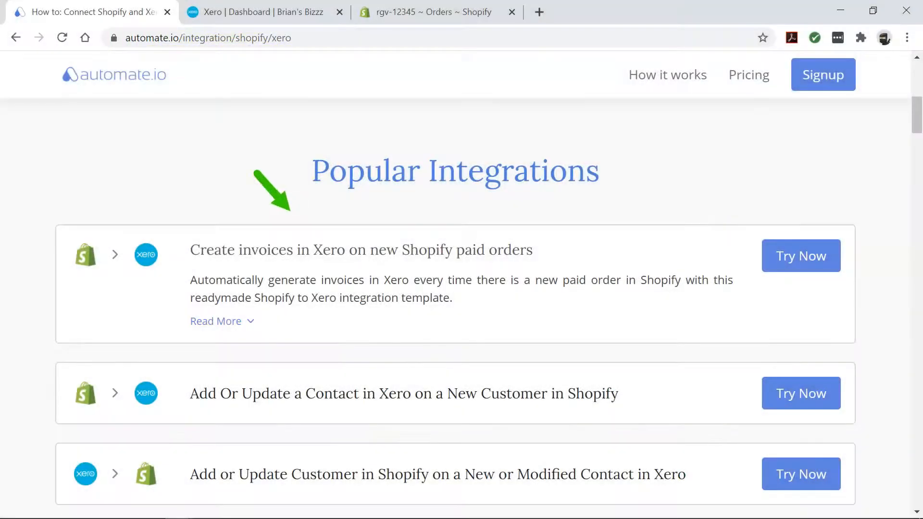
left_click(800, 255)
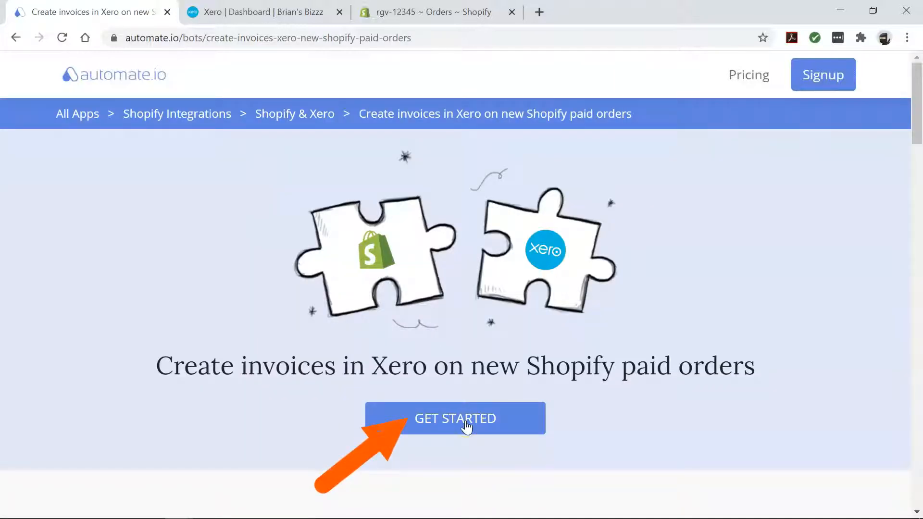
left_click(455, 417)
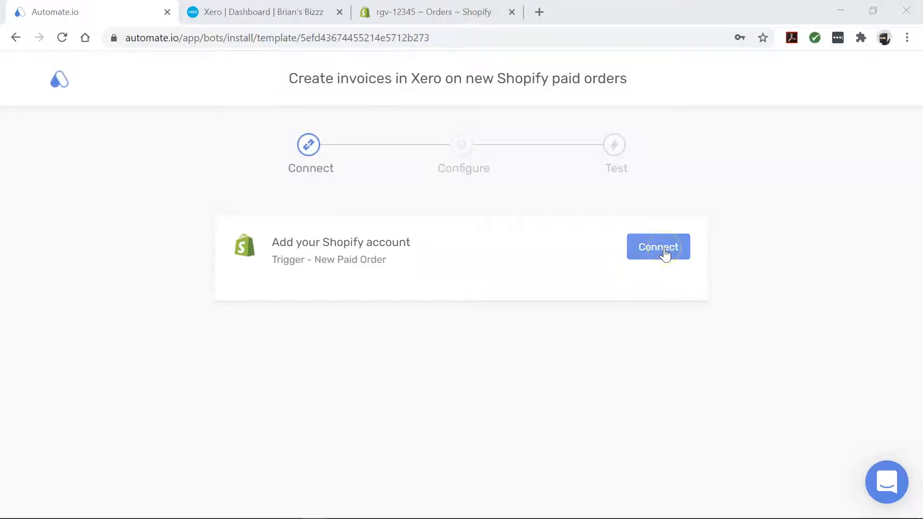
- Authorize and save the Shopify store rgv-12345 connection
left_click(657, 247)
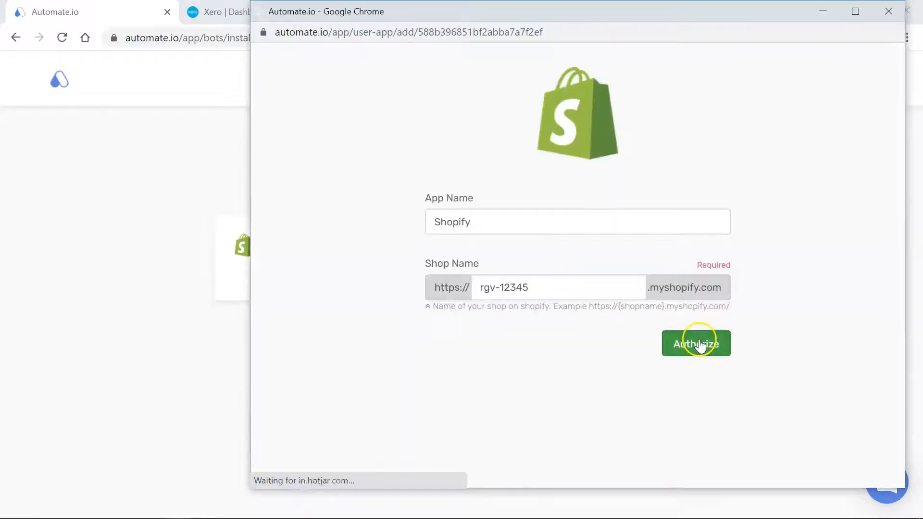
left_click(695, 344)
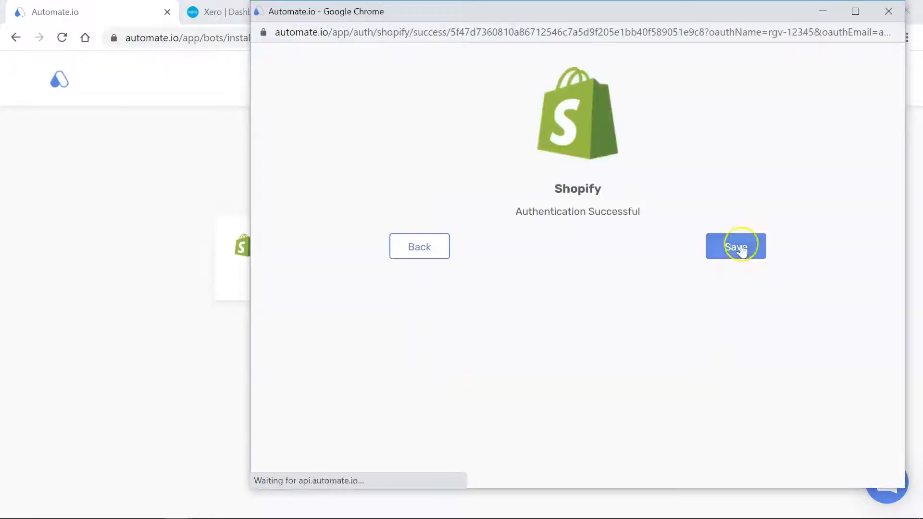
left_click(735, 246)
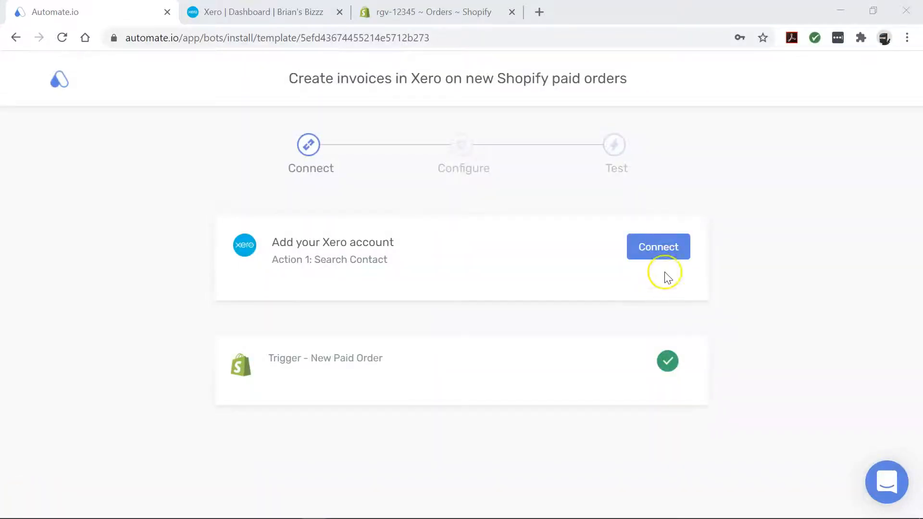
- Authorize and save the Xero account connection
left_click(657, 247)
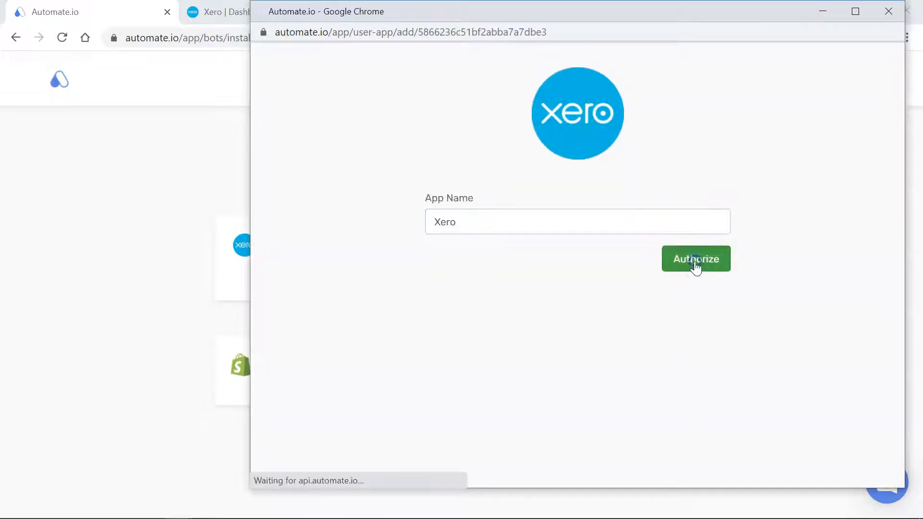
left_click(695, 259)
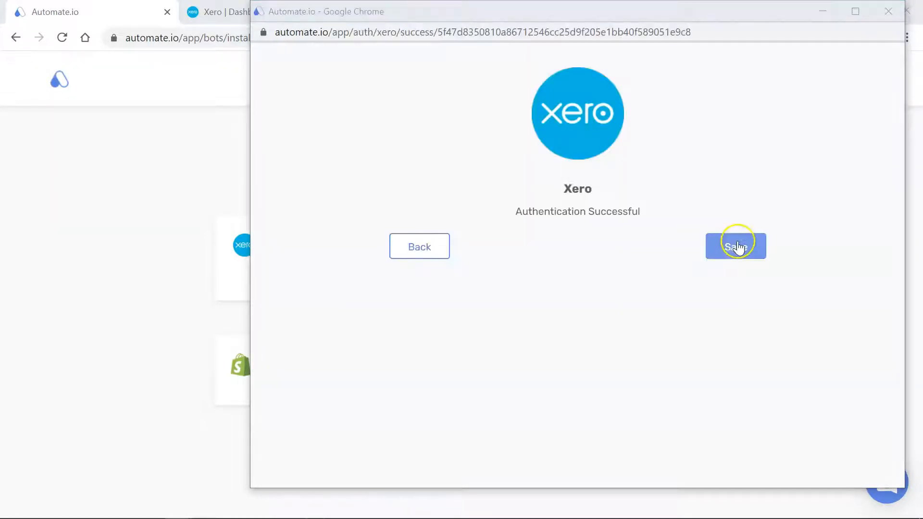
left_click(734, 246)
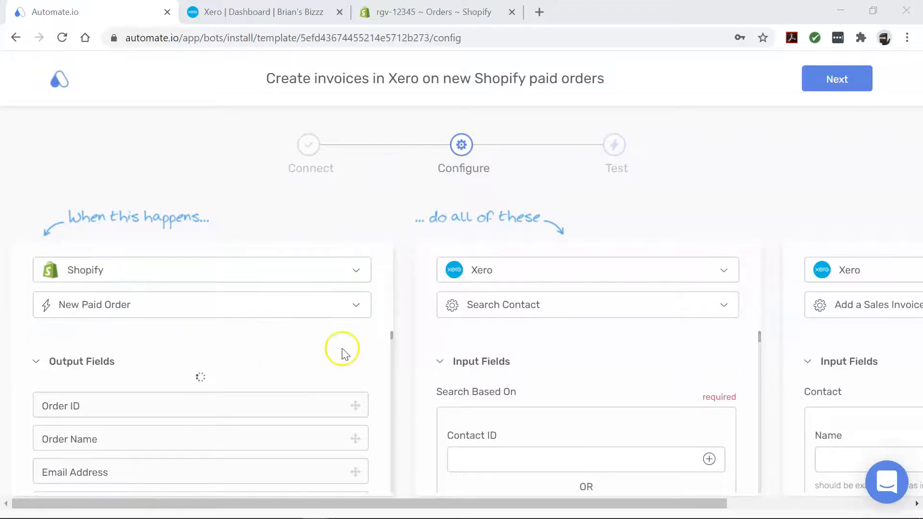
- Browse the Shopify trigger events and keep New Paid Order as the trigger
left_click(200, 305)
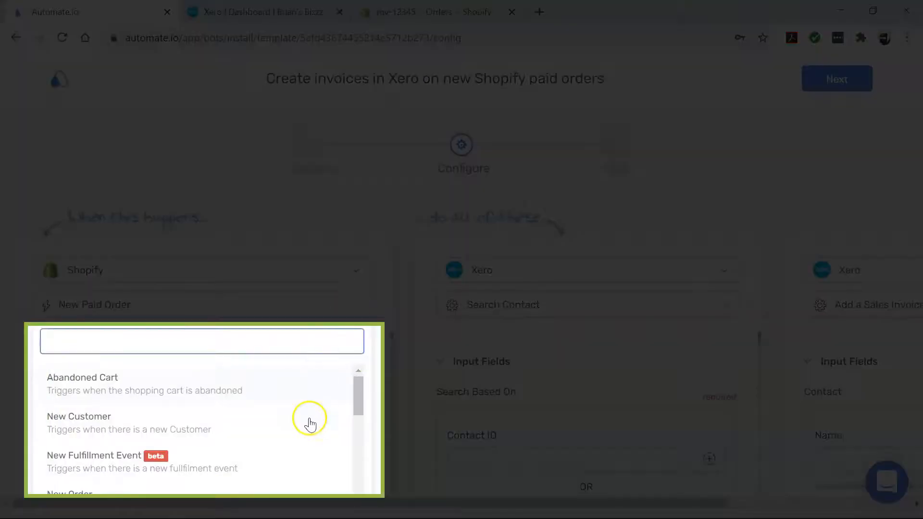
scroll("down", 3)
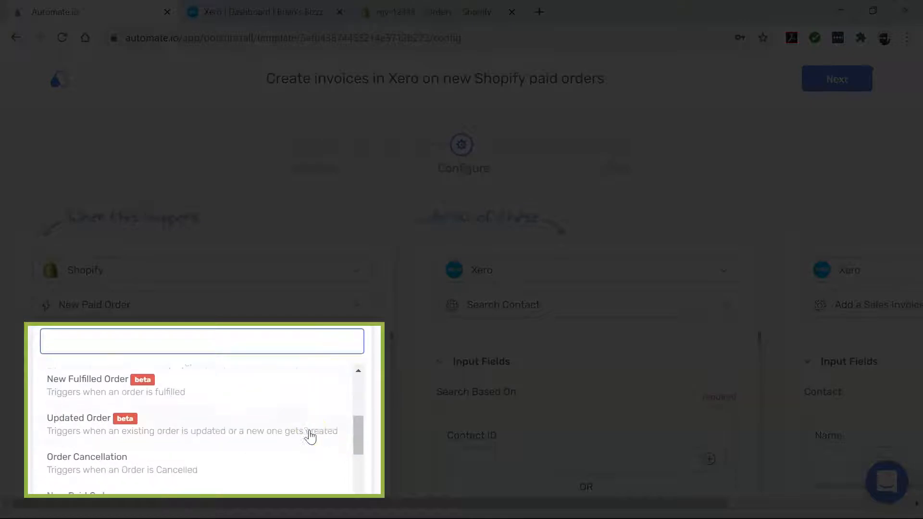
scroll("down", 3)
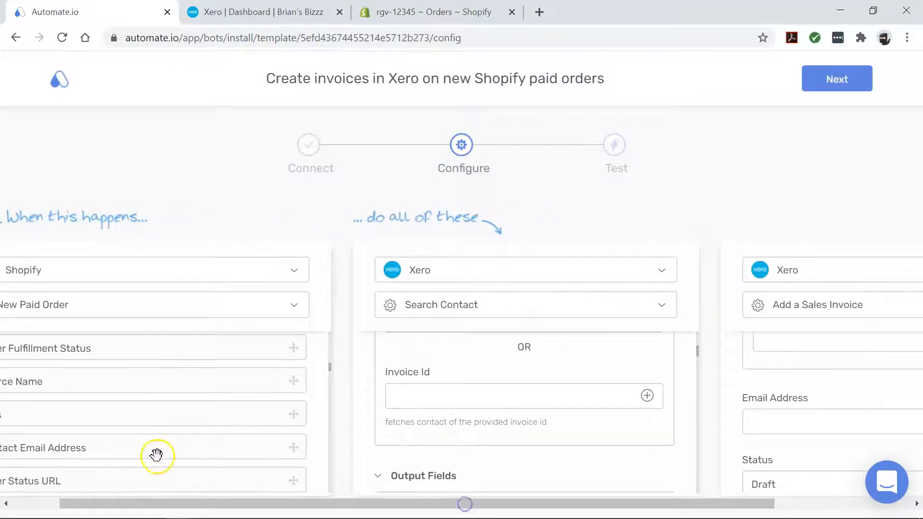
- Review the mapped names, email, quantity and Draft status in the Xero actions, then submit
scroll("right", 3)
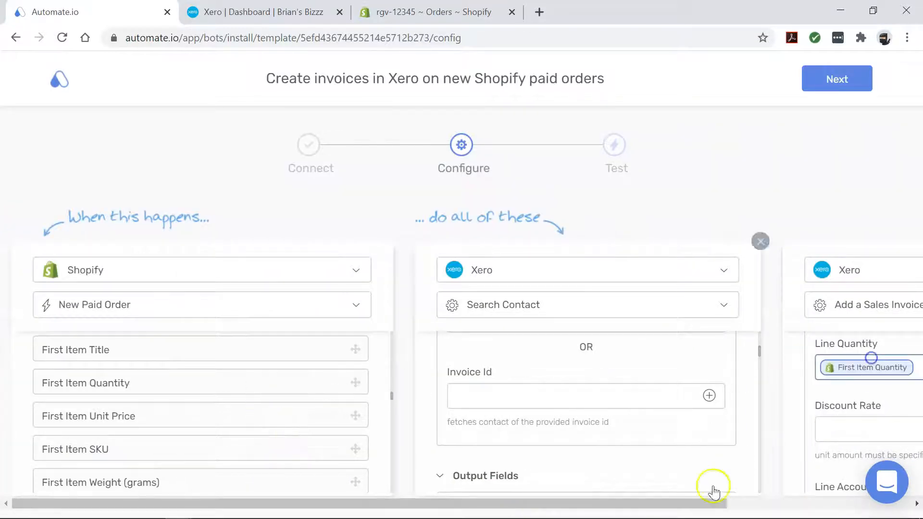
scroll("right", 3)
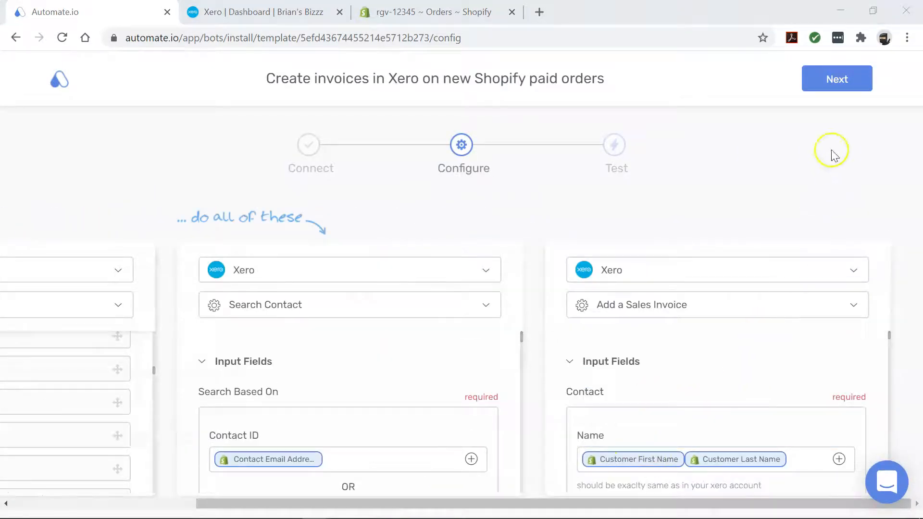
left_click(836, 78)
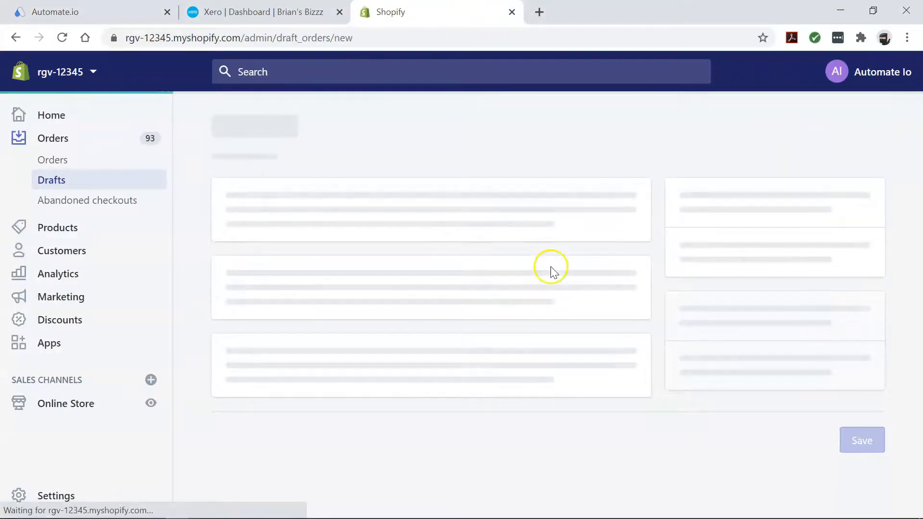
- Create a 'Red Nike' test order and confirm draft invoice INV-0001 for 300.00 in Xero
type("Red Nike")
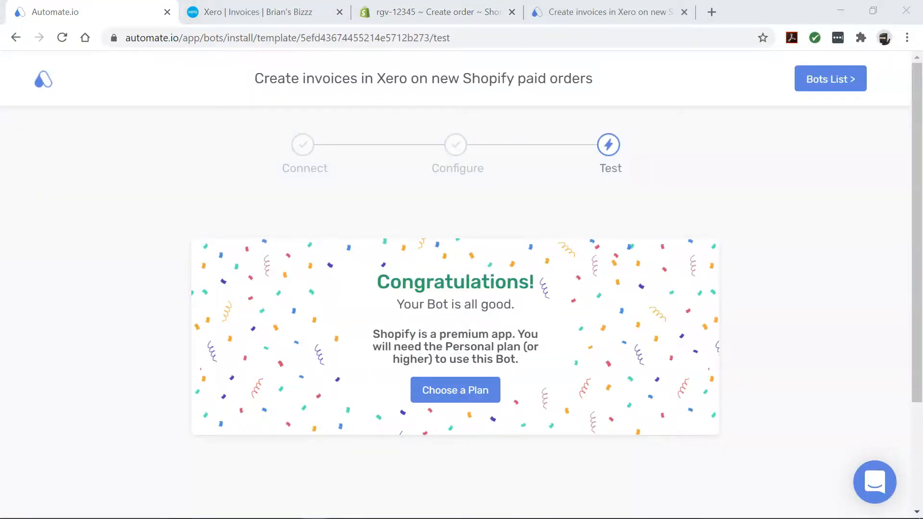
left_click(254, 11)
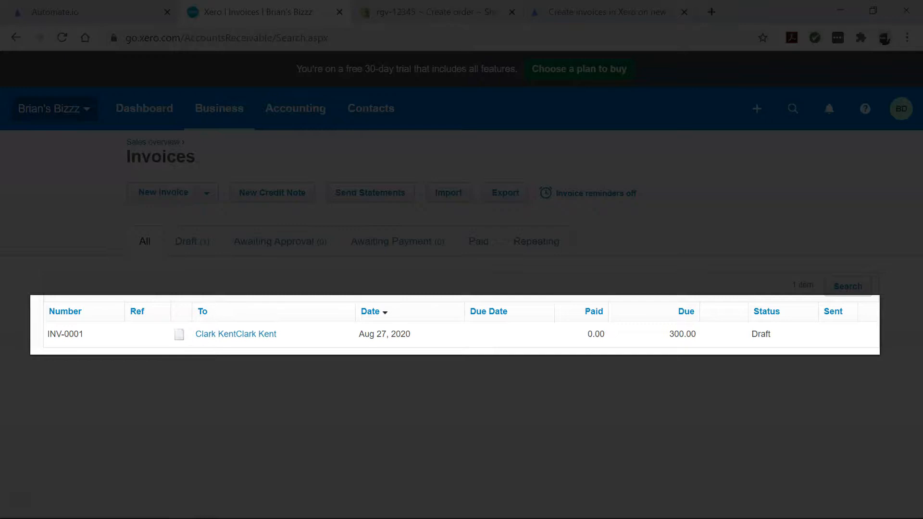
left_click(597, 12)
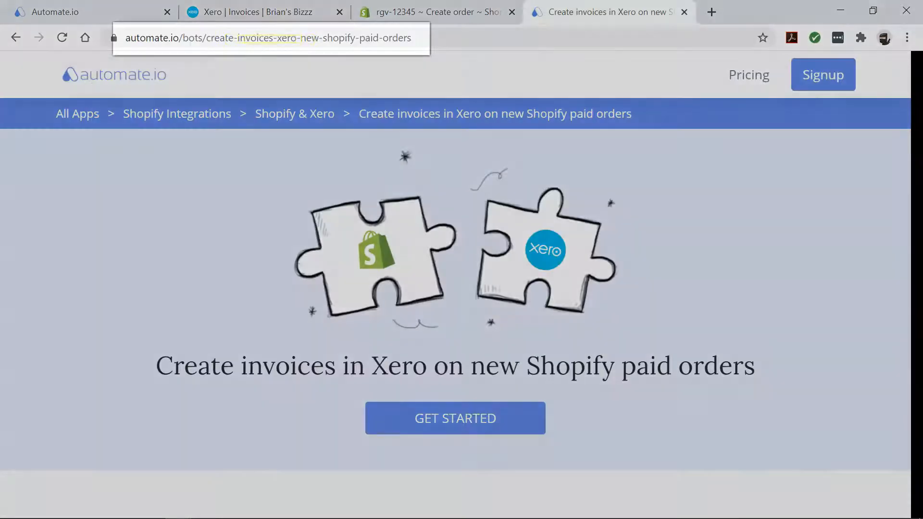